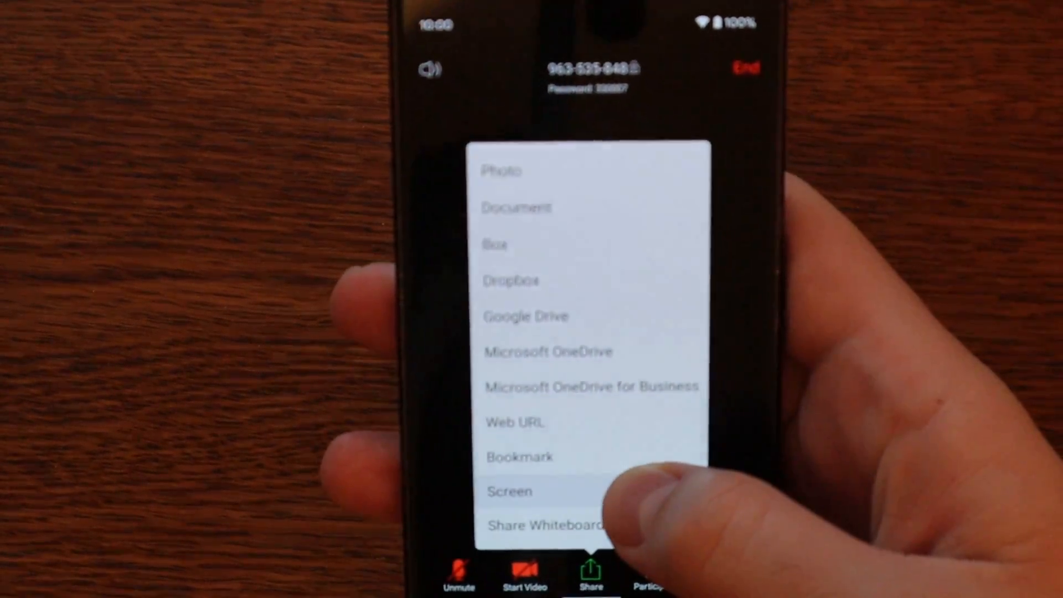
# Choose Screen from Zoom's share options, raising Android's casting/recording permission warning
pyautogui.click(509, 491)
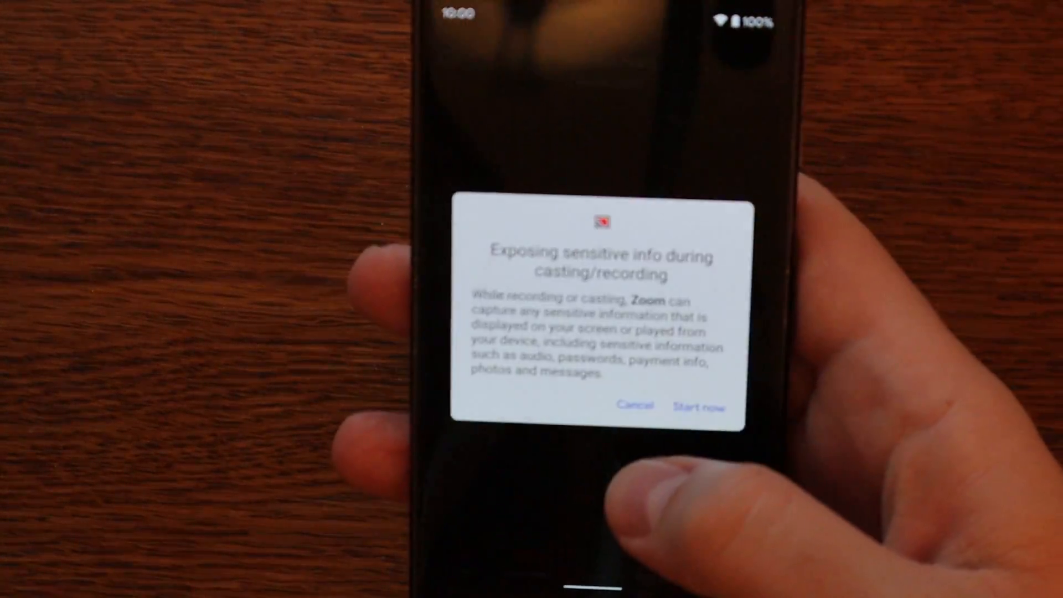